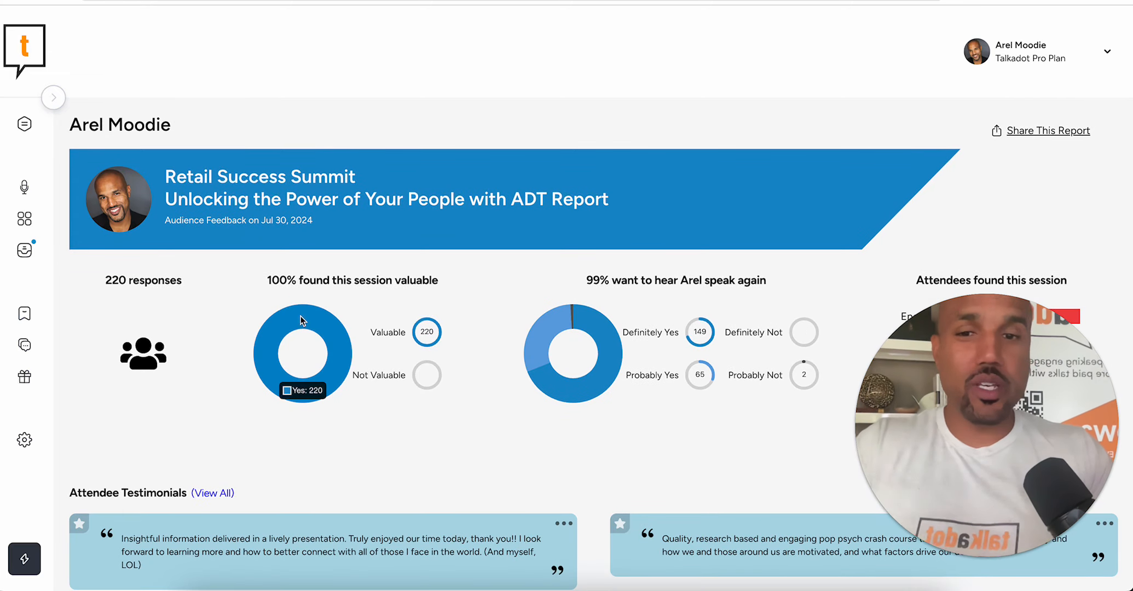
Step: Scroll down the report and open the full list of attendee testimonials
scroll(down, 3)
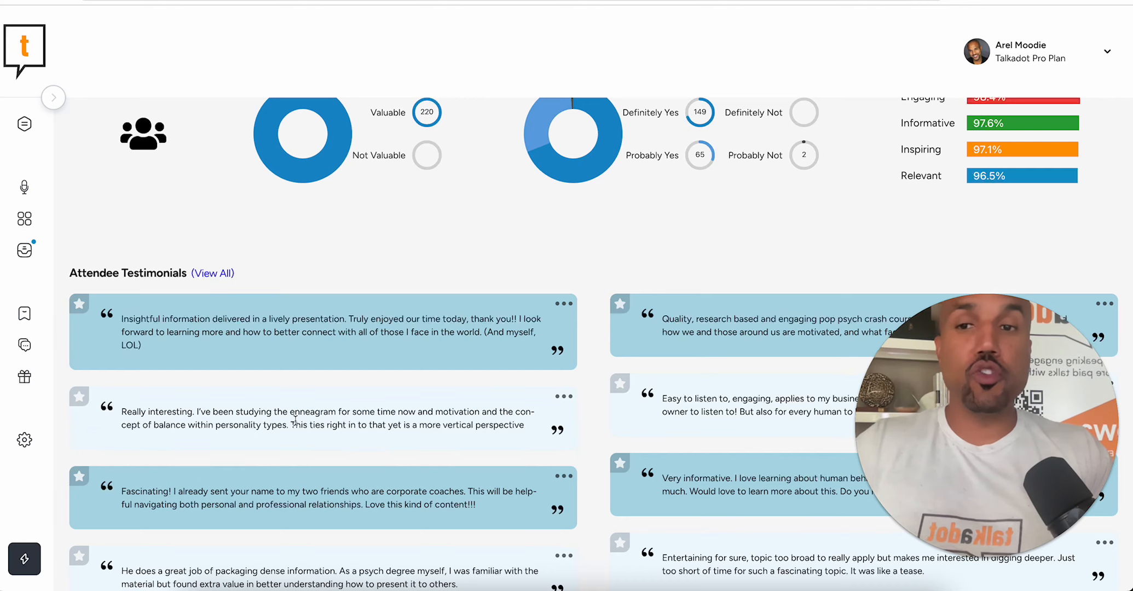
scroll(down, 3)
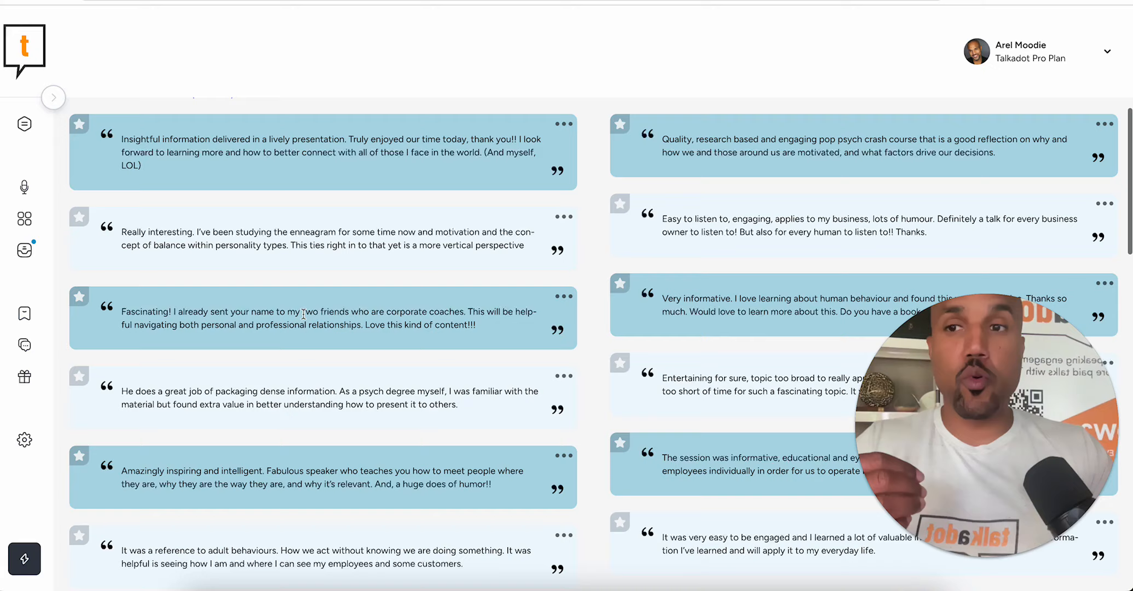
scroll(down, 3)
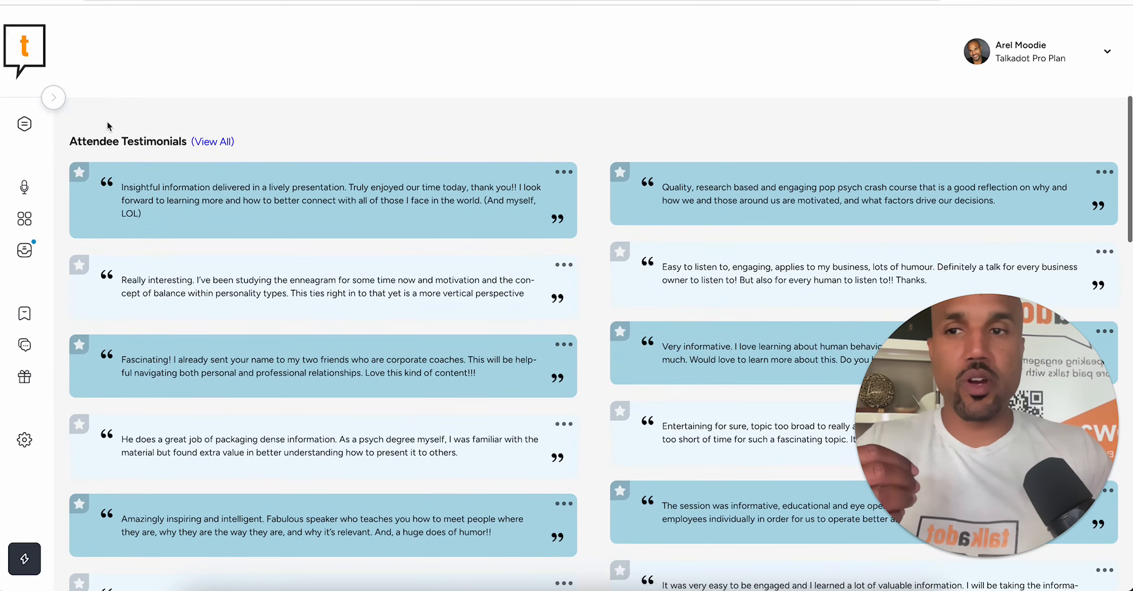
scroll(down, 3)
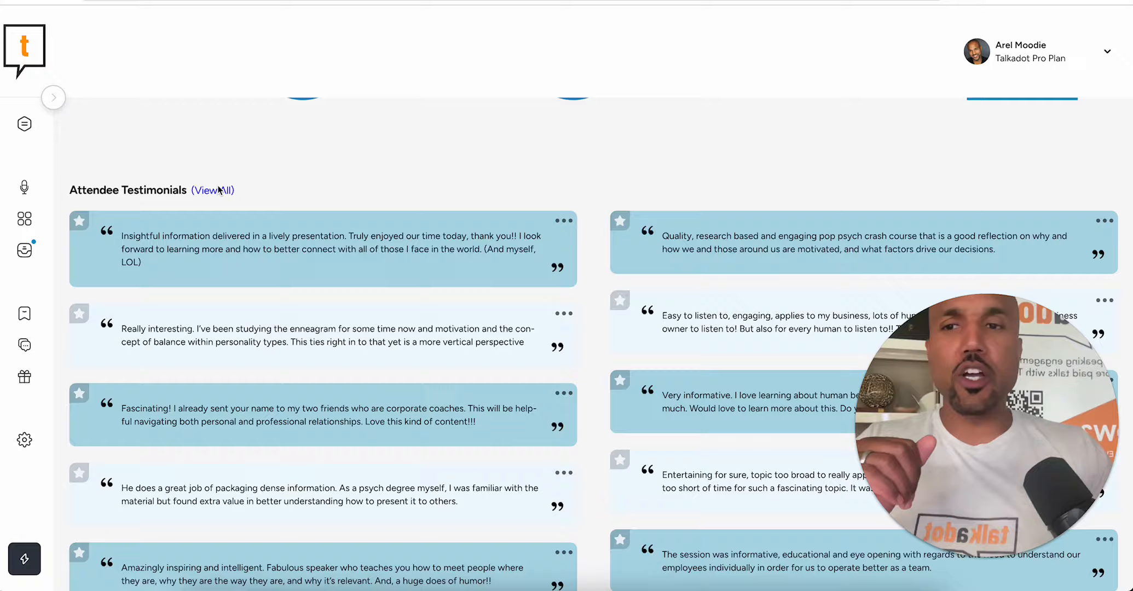
click(213, 190)
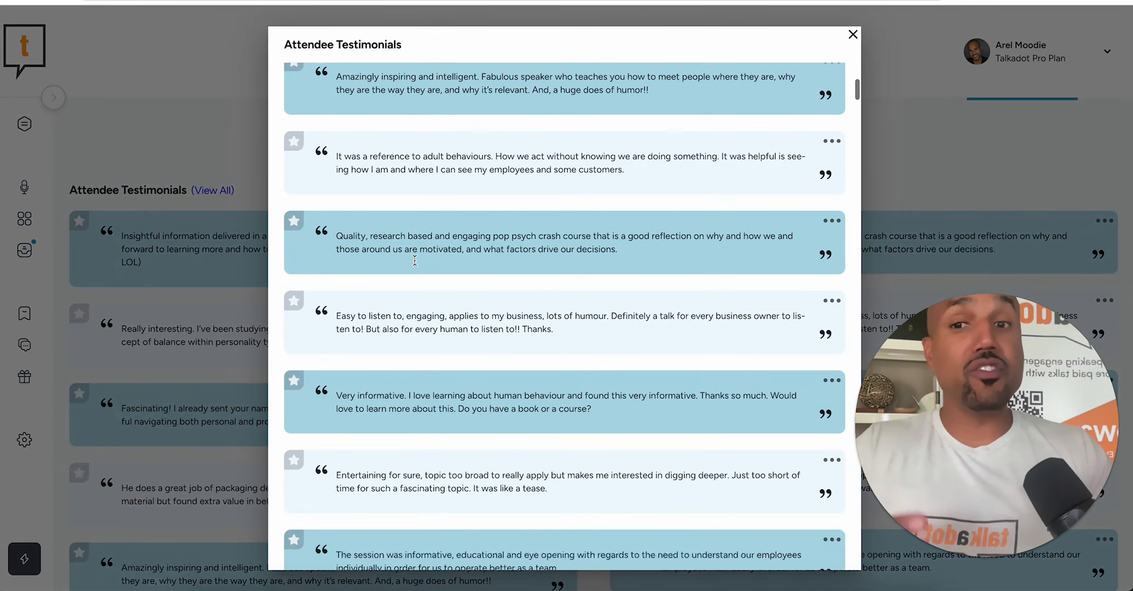
Step: Star the Incredibly useful, Fascinating! and dynamic speaker testimonials to pin them
scroll(down, 3)
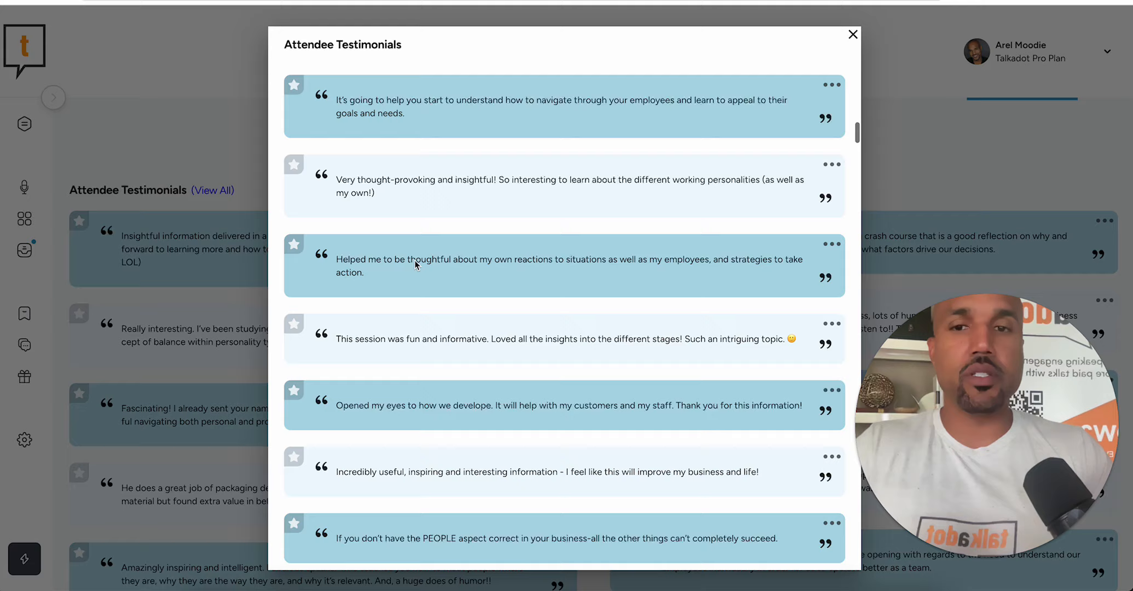
scroll(down, 3)
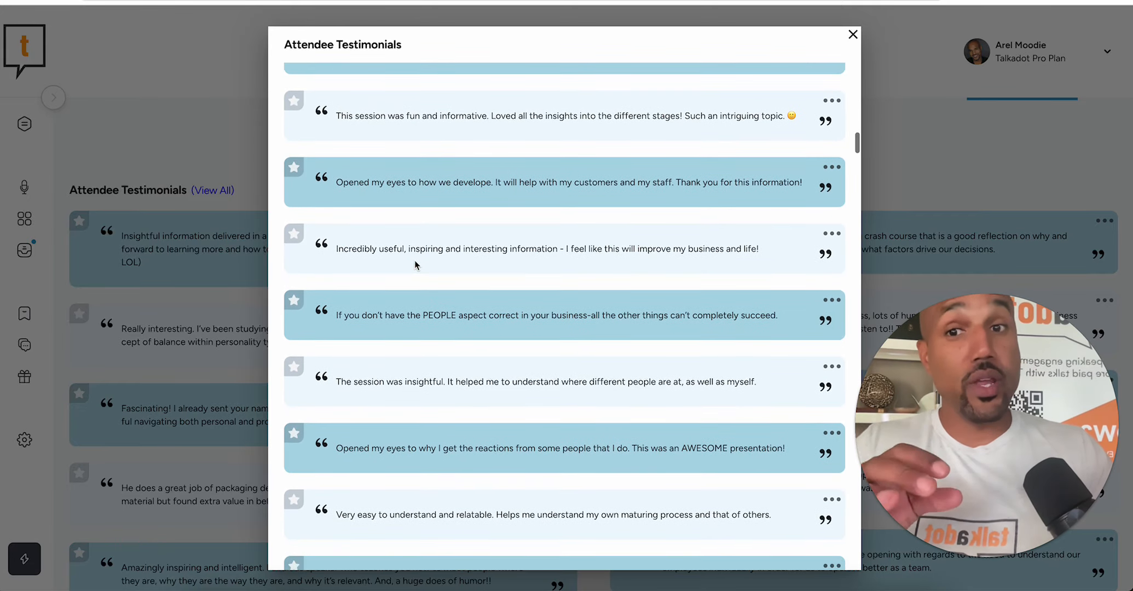
scroll(down, 3)
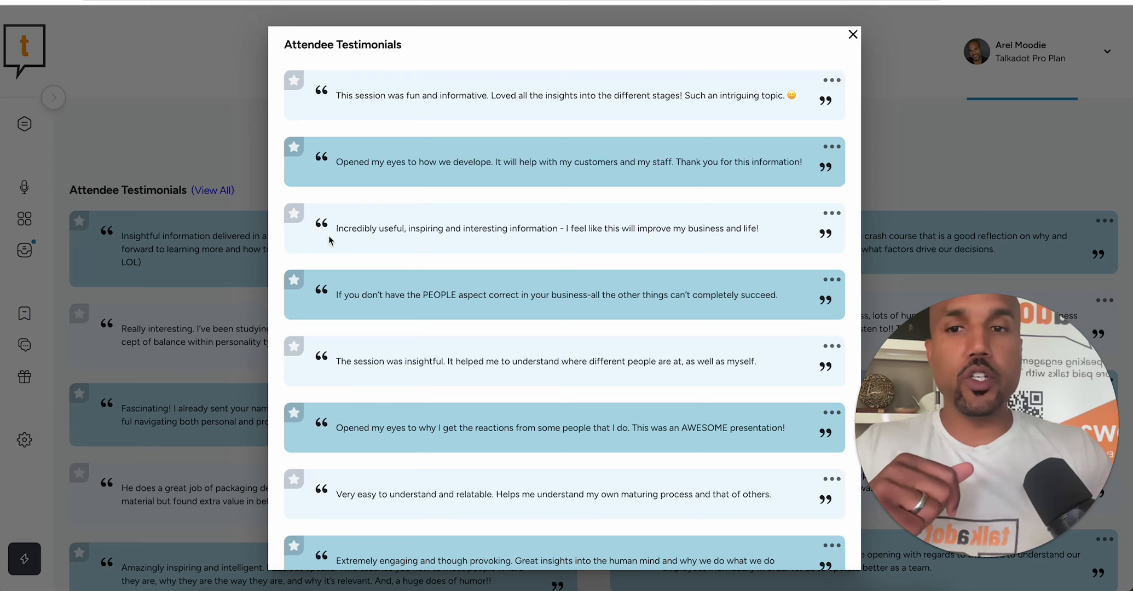
mouse_move(294, 215)
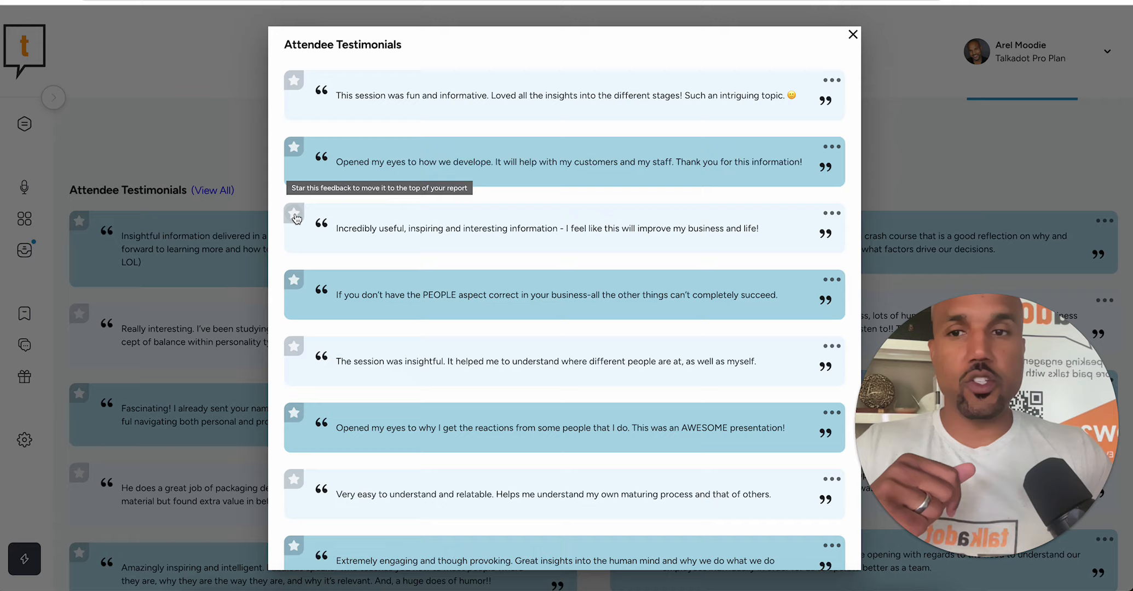
click(294, 216)
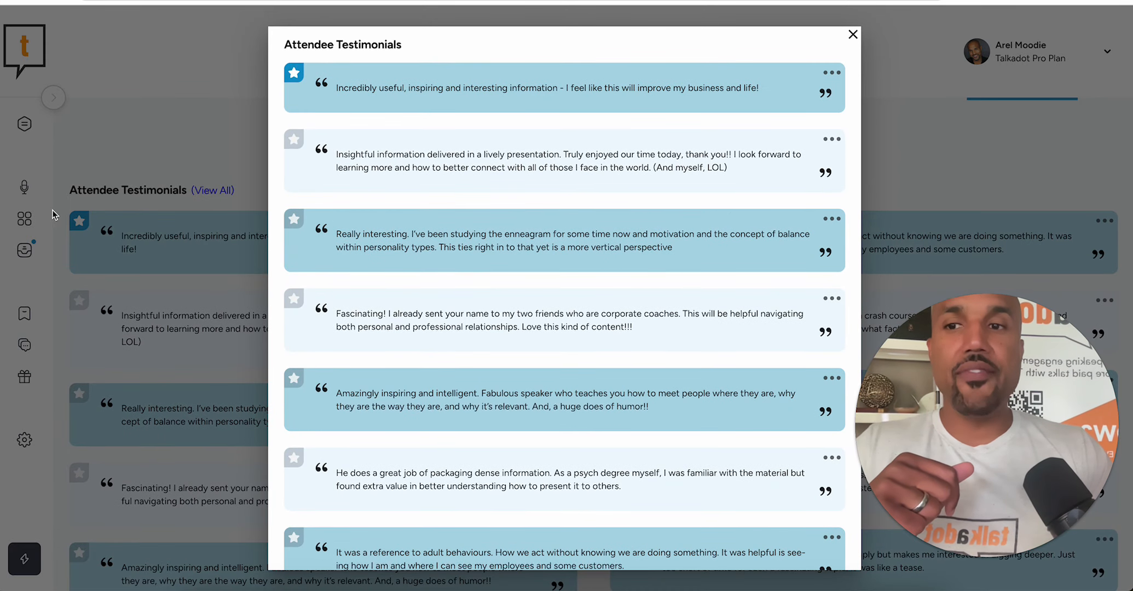
mouse_move(471, 372)
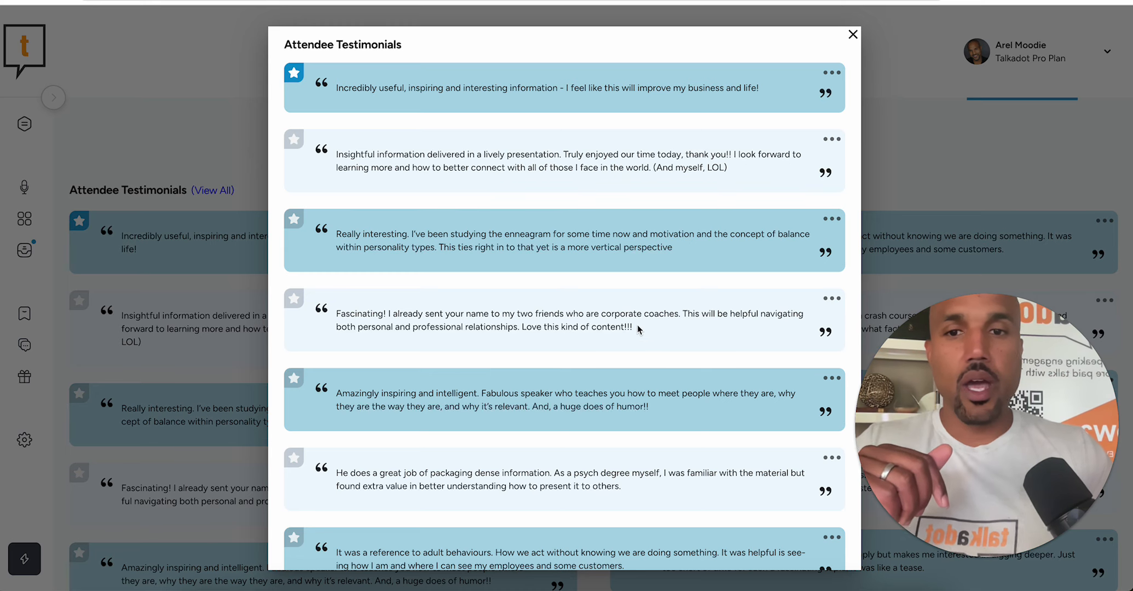
drag(336, 313, 632, 327)
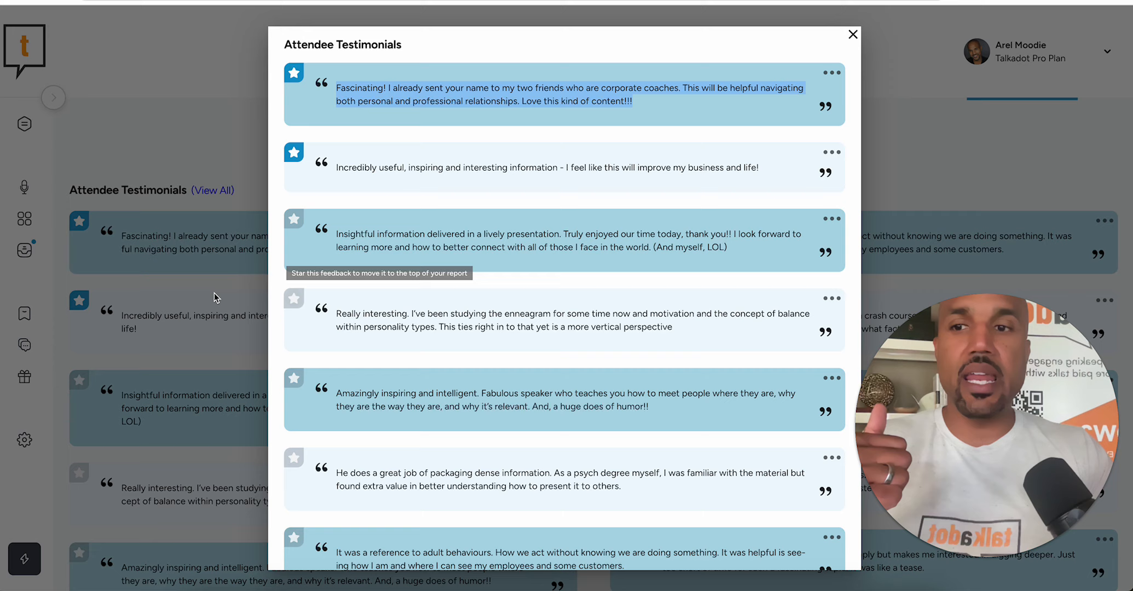
scroll(down, 3)
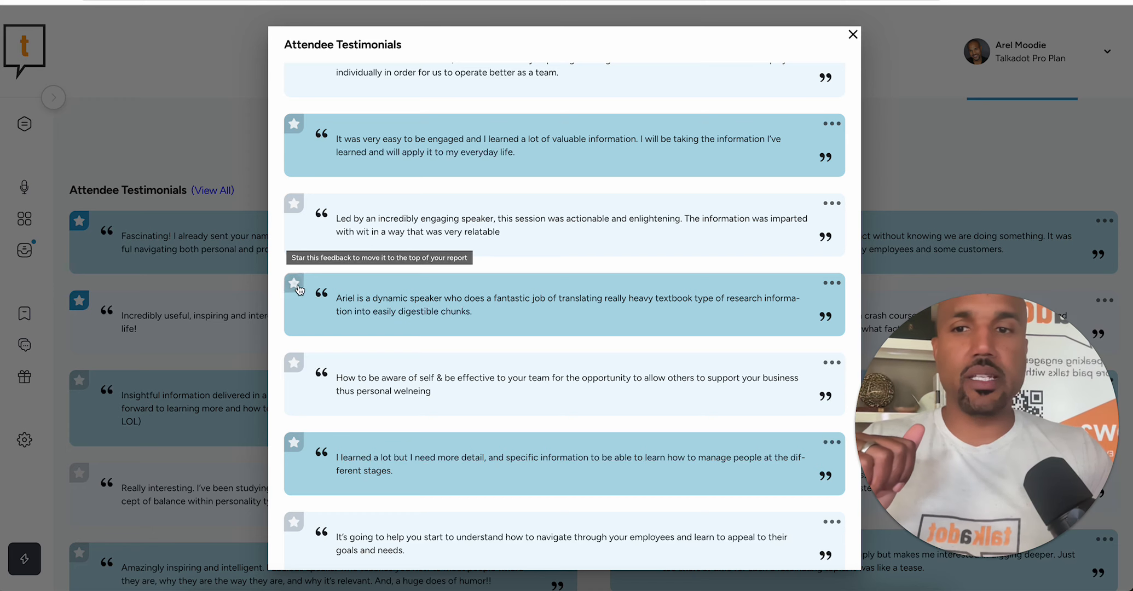
click(853, 34)
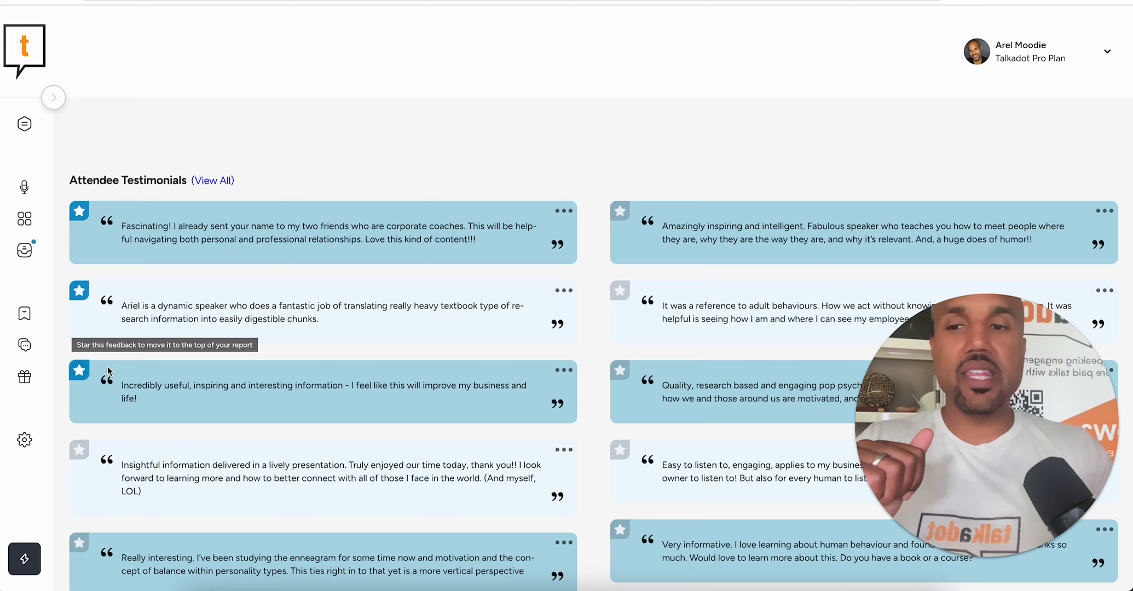
scroll(down, 3)
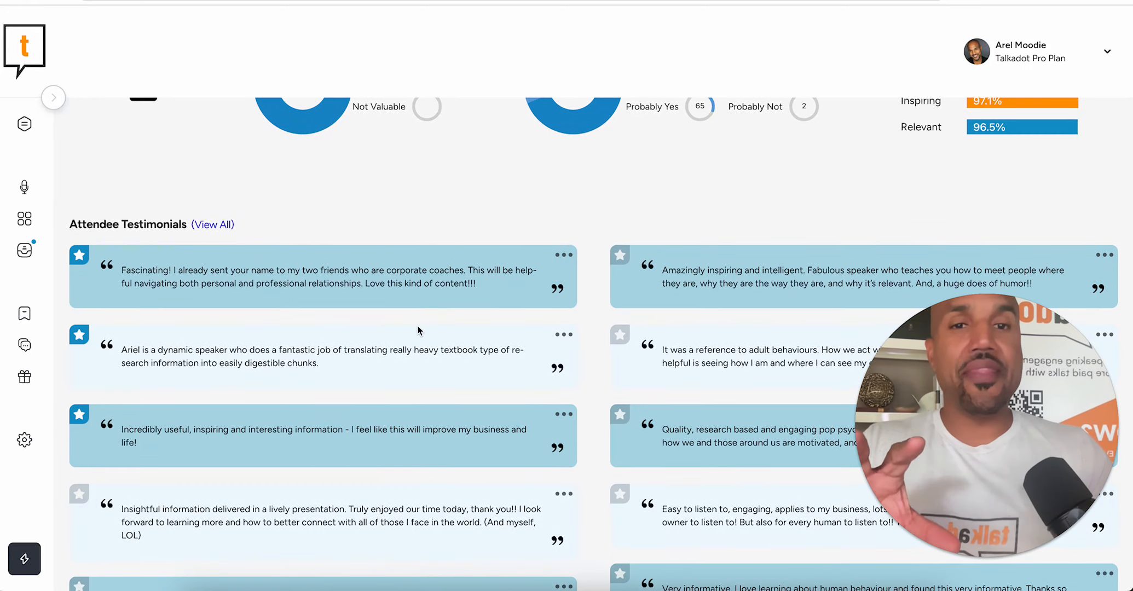
scroll(up, 3)
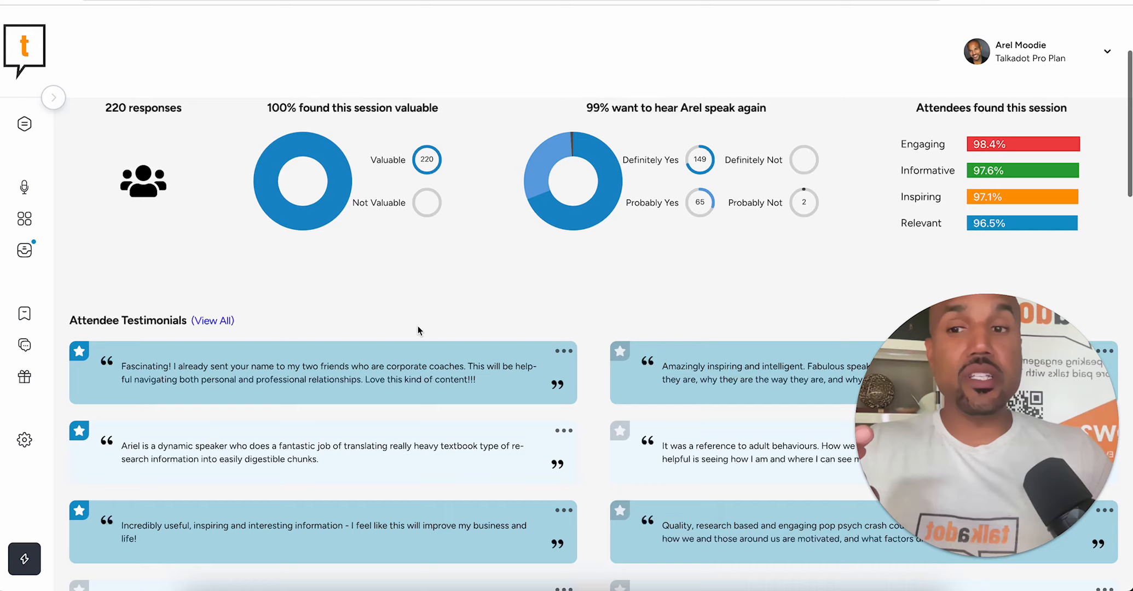
scroll(down, 3)
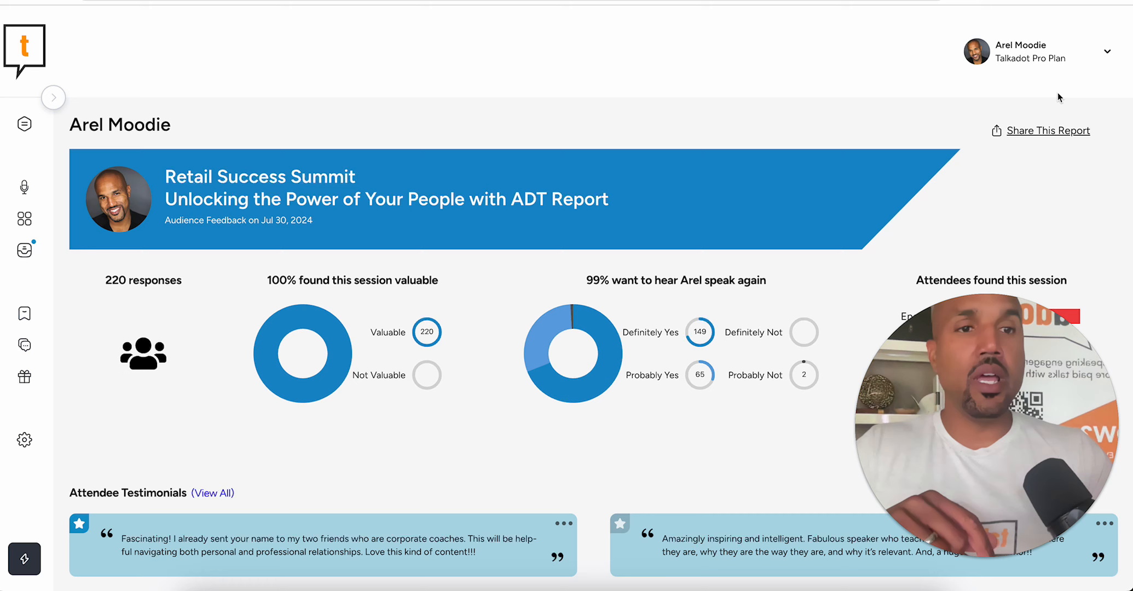
click(1047, 131)
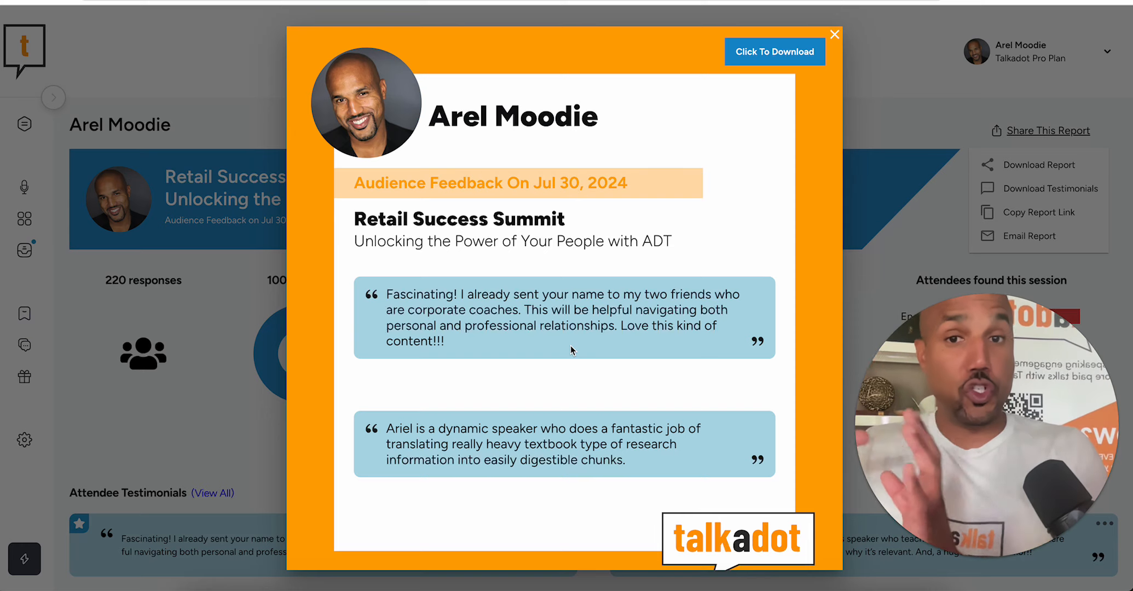
mouse_move(246, 390)
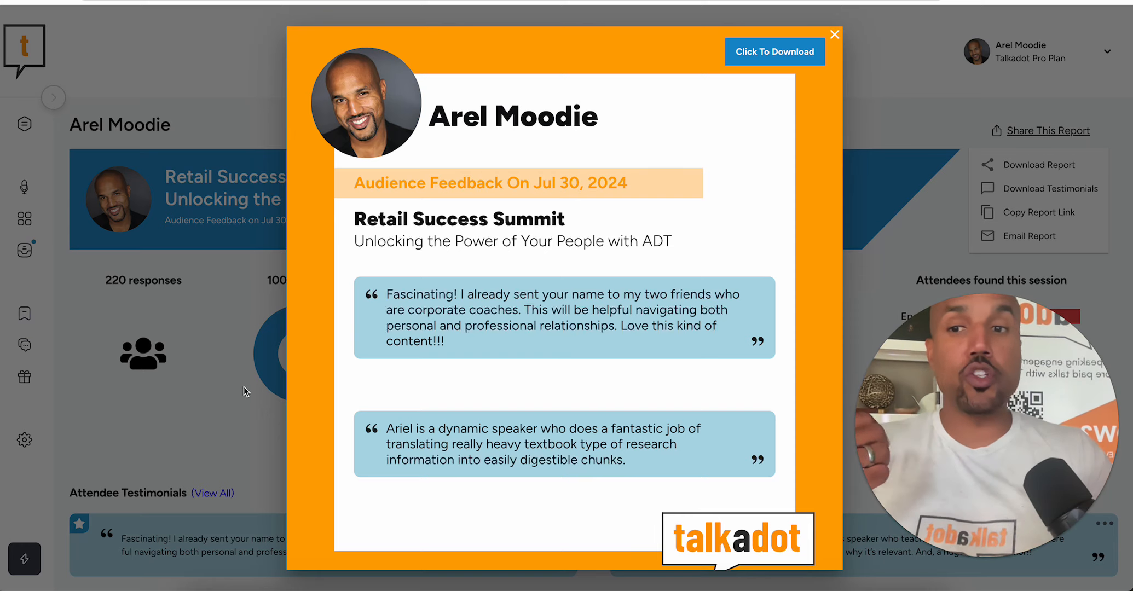
Step: Close the testimonial image preview to return to the report
click(835, 33)
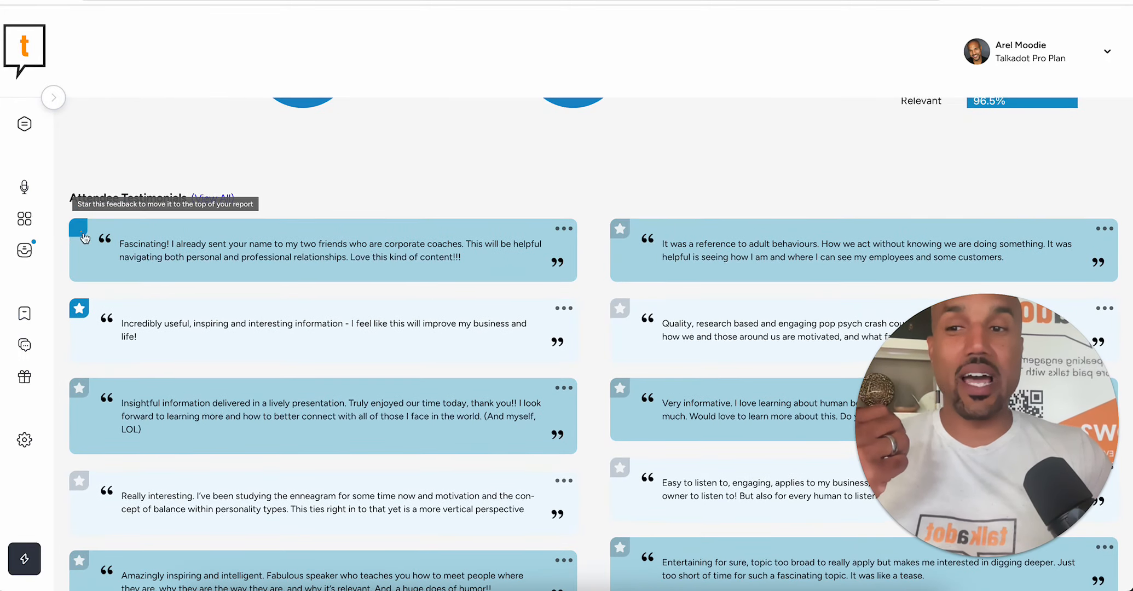
Step: Unstar the Fascinating! testimonial, scroll the testimonials list, then close it
click(212, 198)
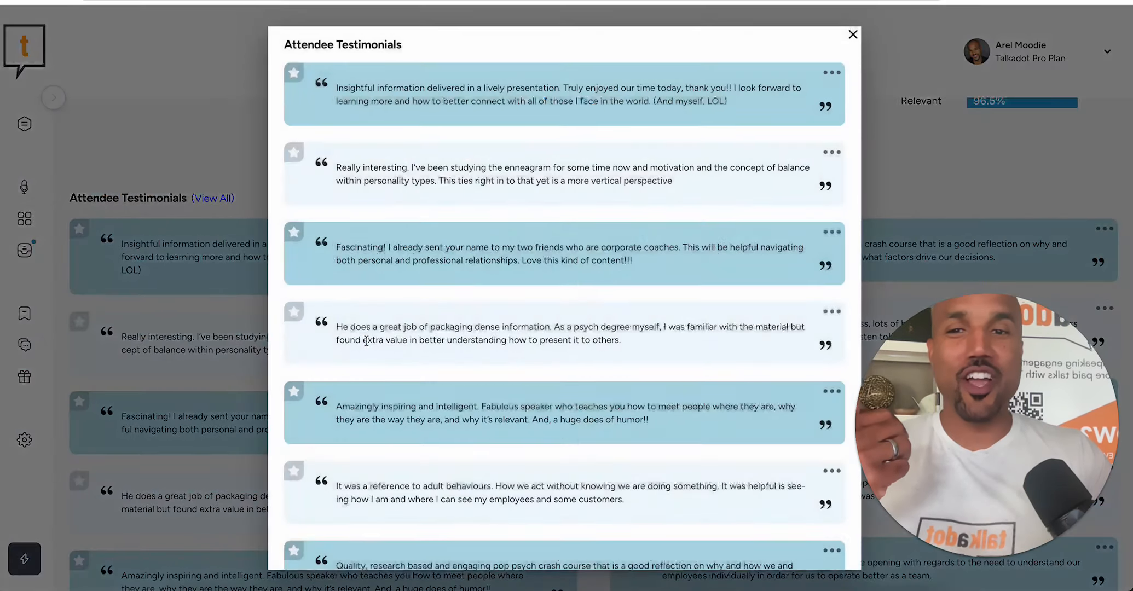
scroll(down, 3)
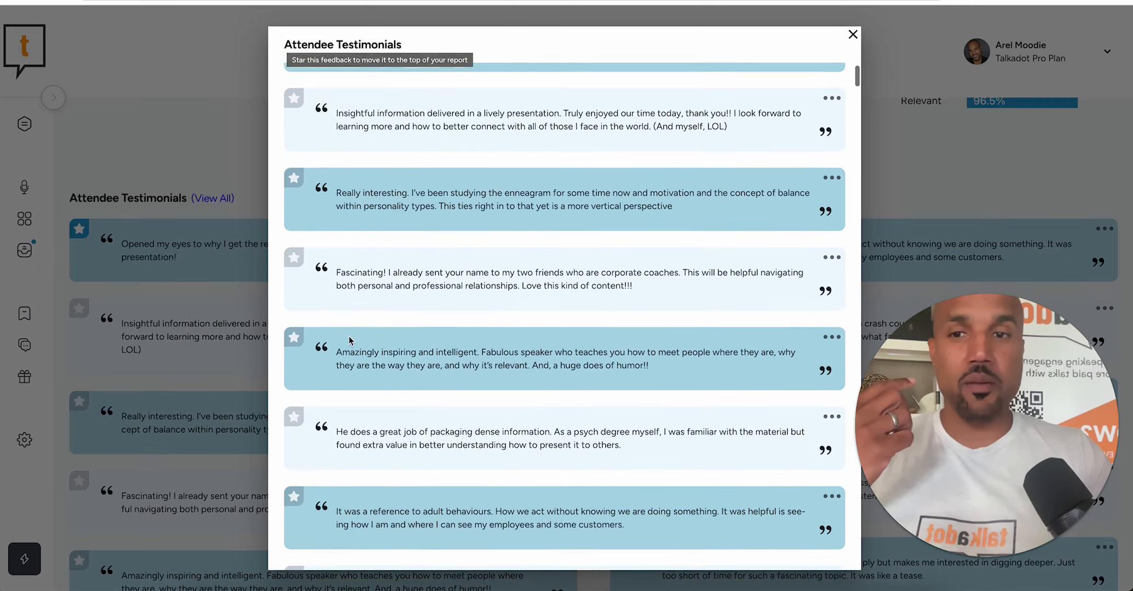
scroll(down, 3)
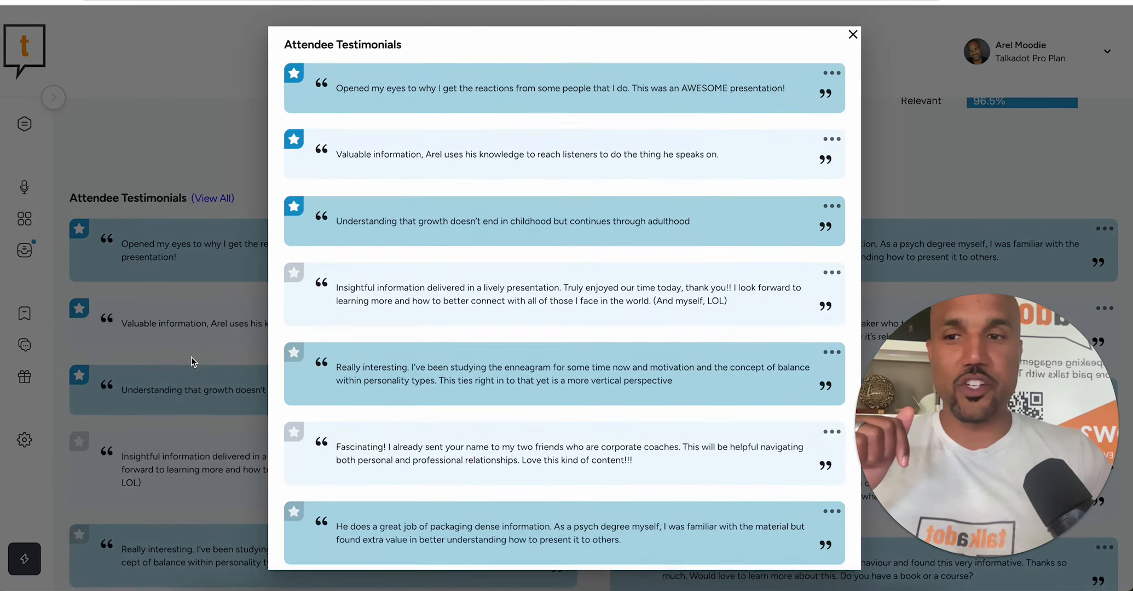
click(852, 34)
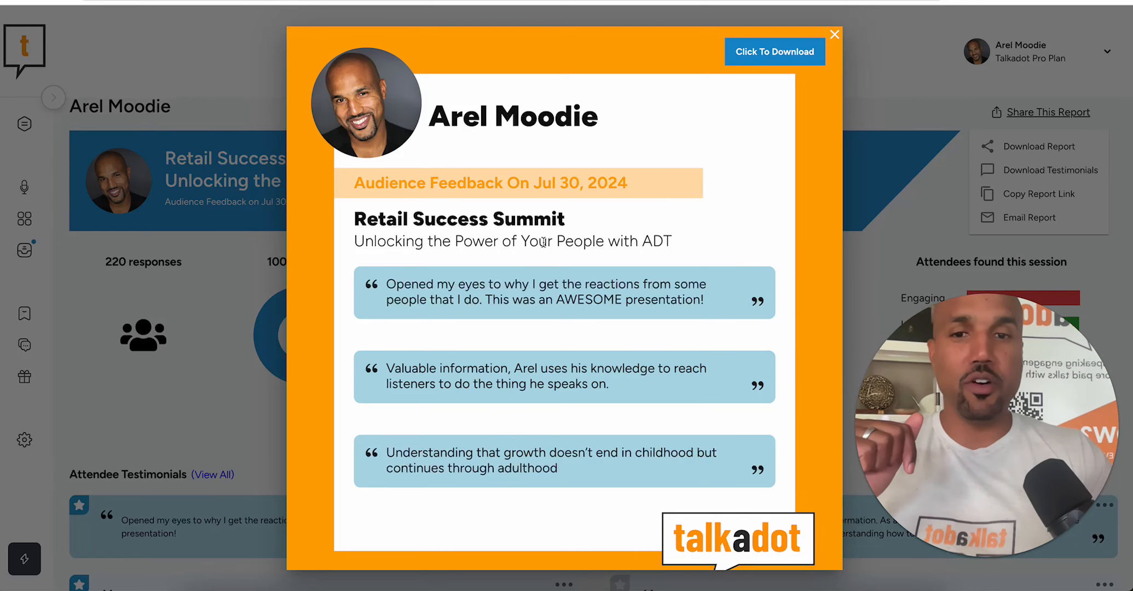
mouse_move(578, 365)
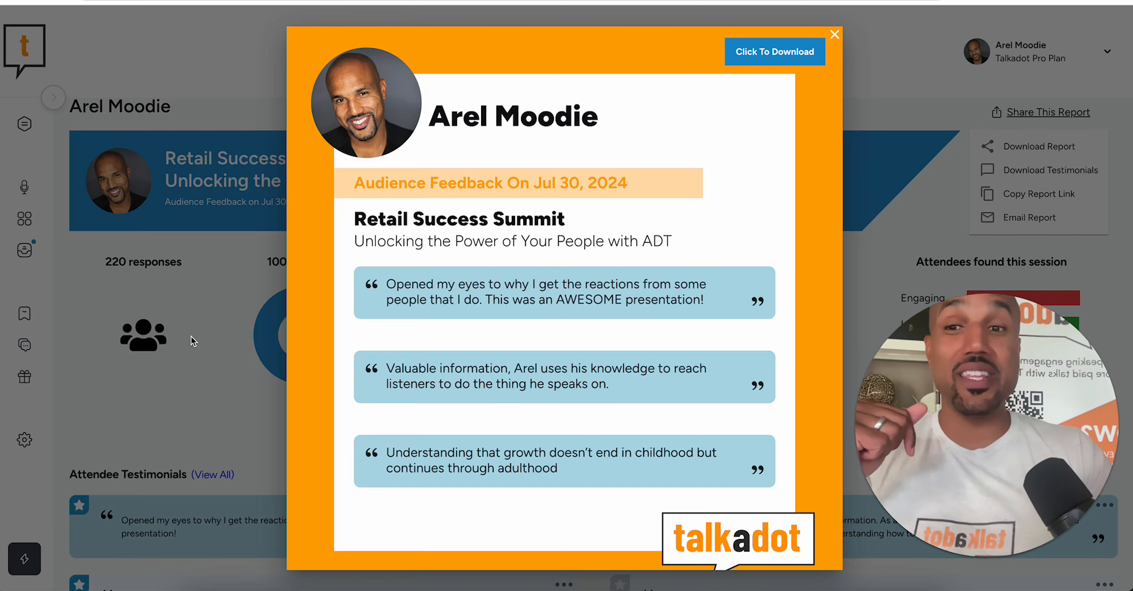
Step: Close the one-liner testimonial image and scroll down to the Attendee Feedback comments
click(835, 34)
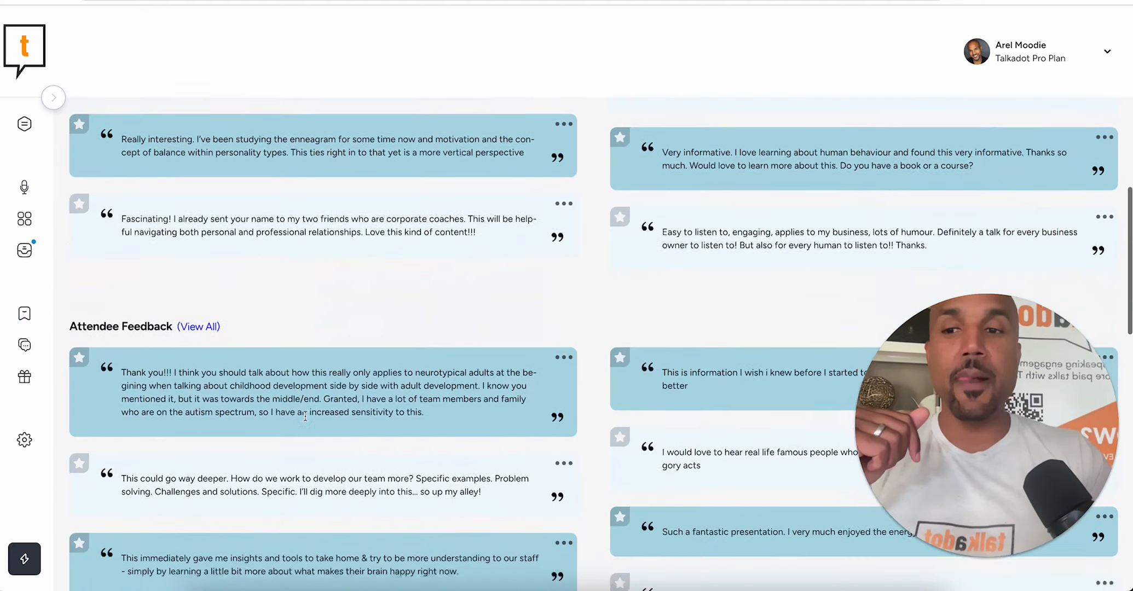
scroll(down, 3)
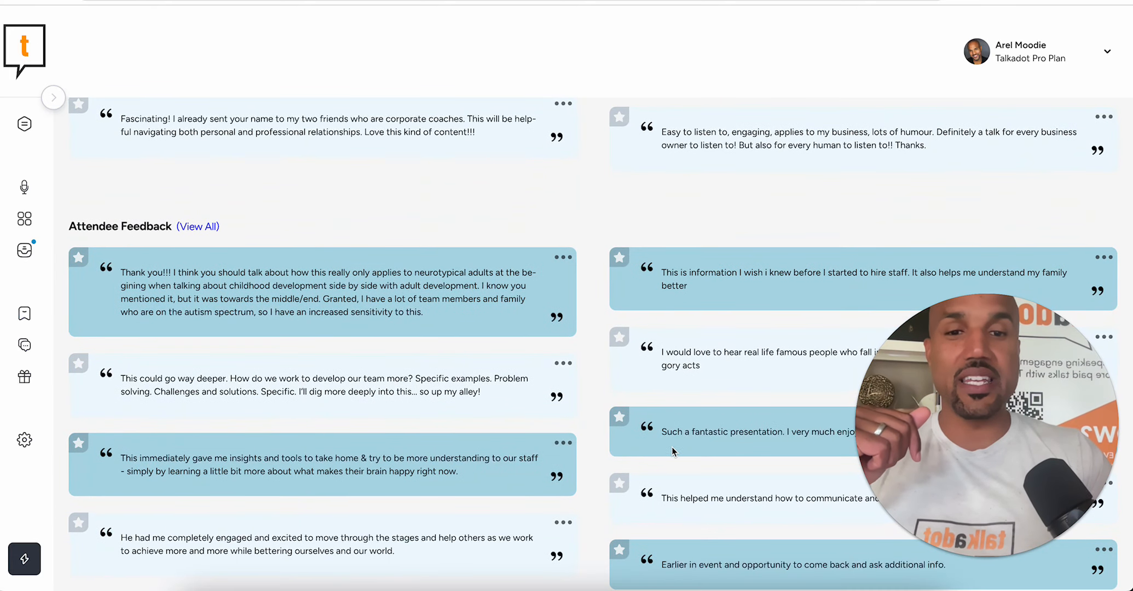